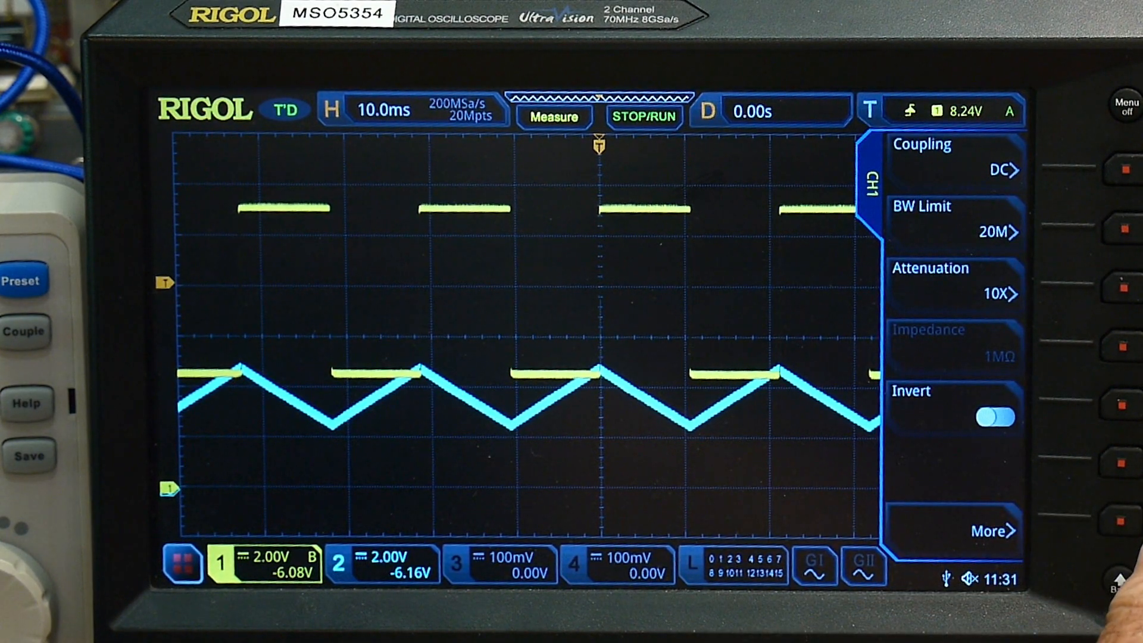
Switch channel 2 to AC coupling and zero both channel offsets
click(383, 564)
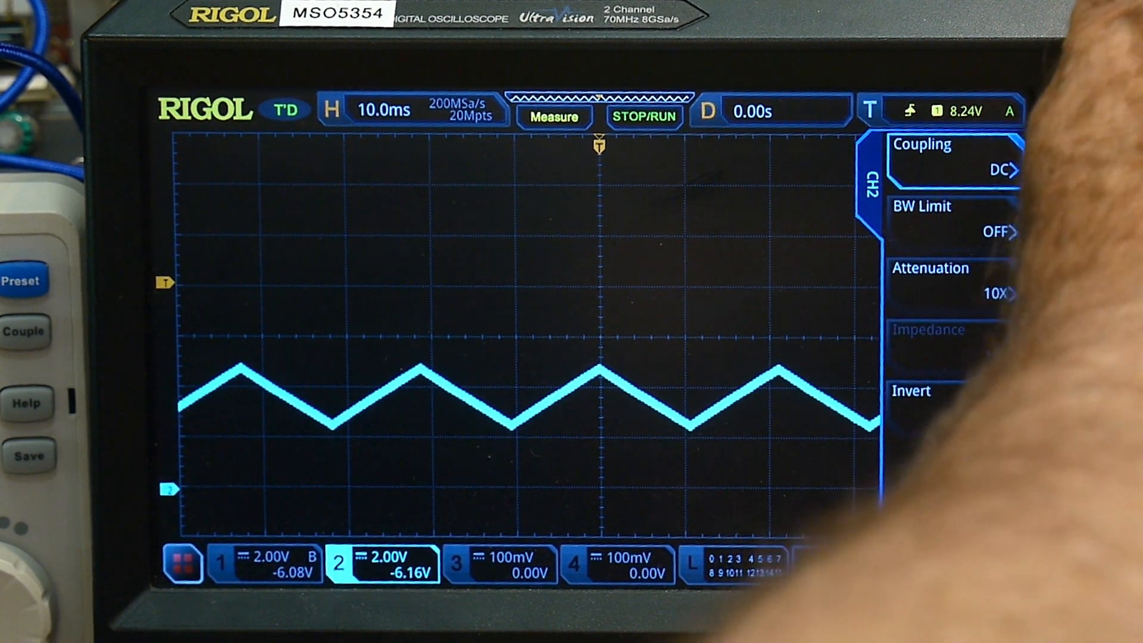
click(955, 162)
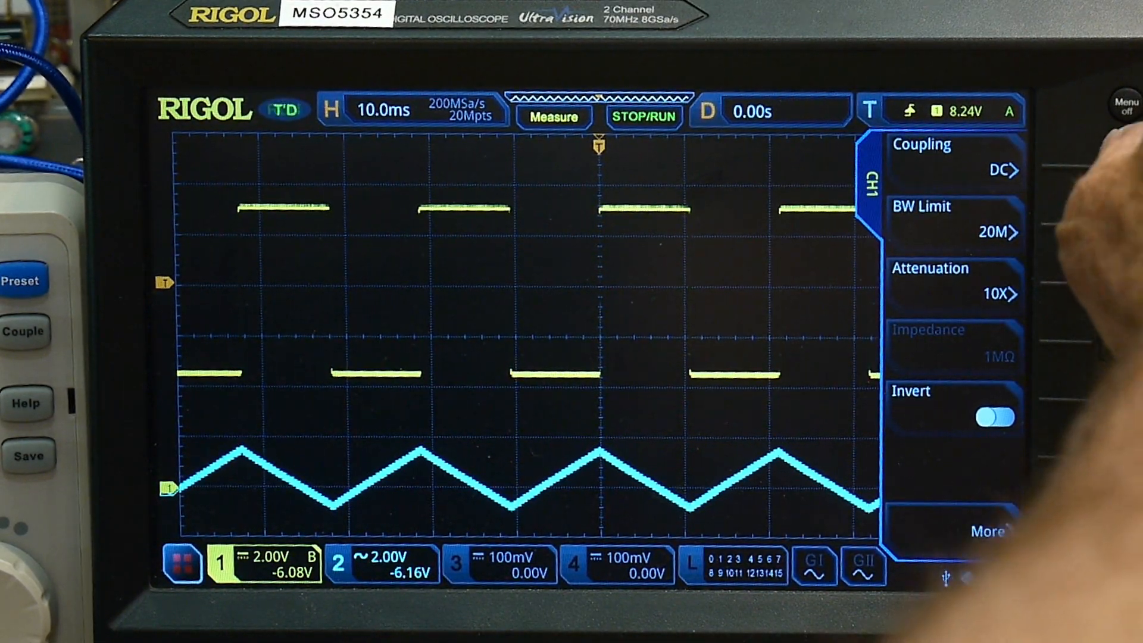
click(955, 161)
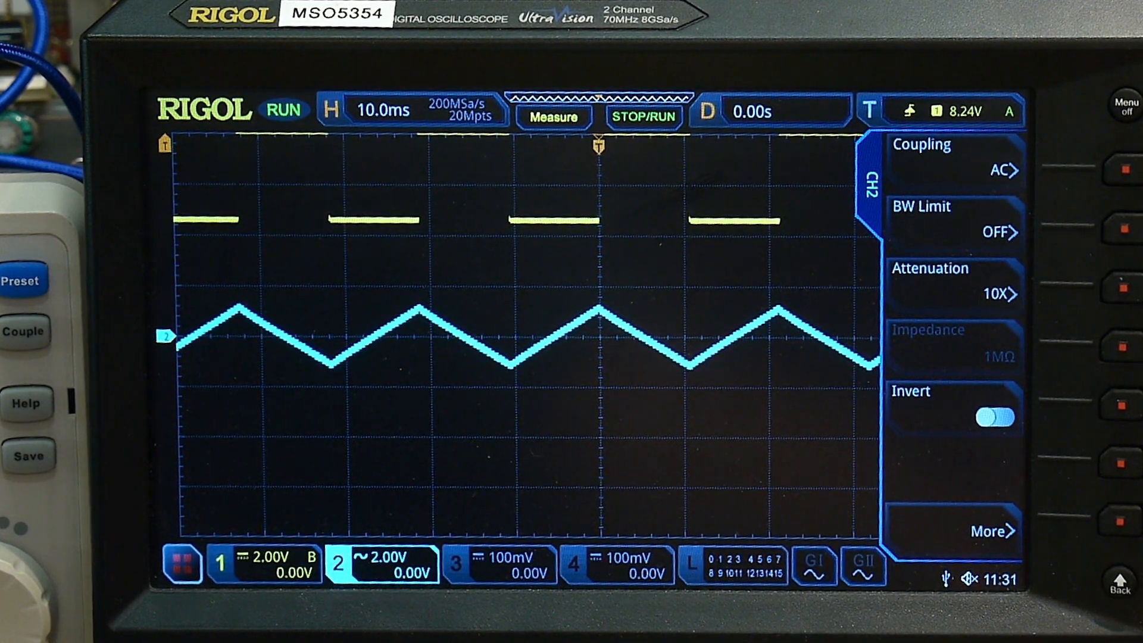
Set channel 1 coupling to AC and bring the trigger level near 80 mV
click(954, 159)
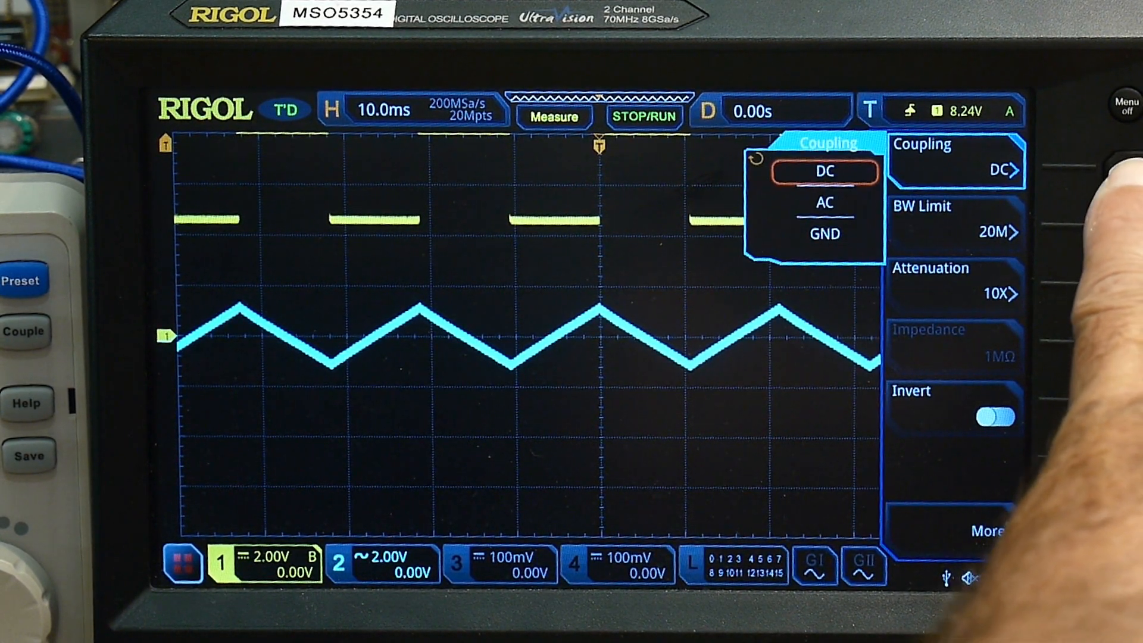
click(825, 203)
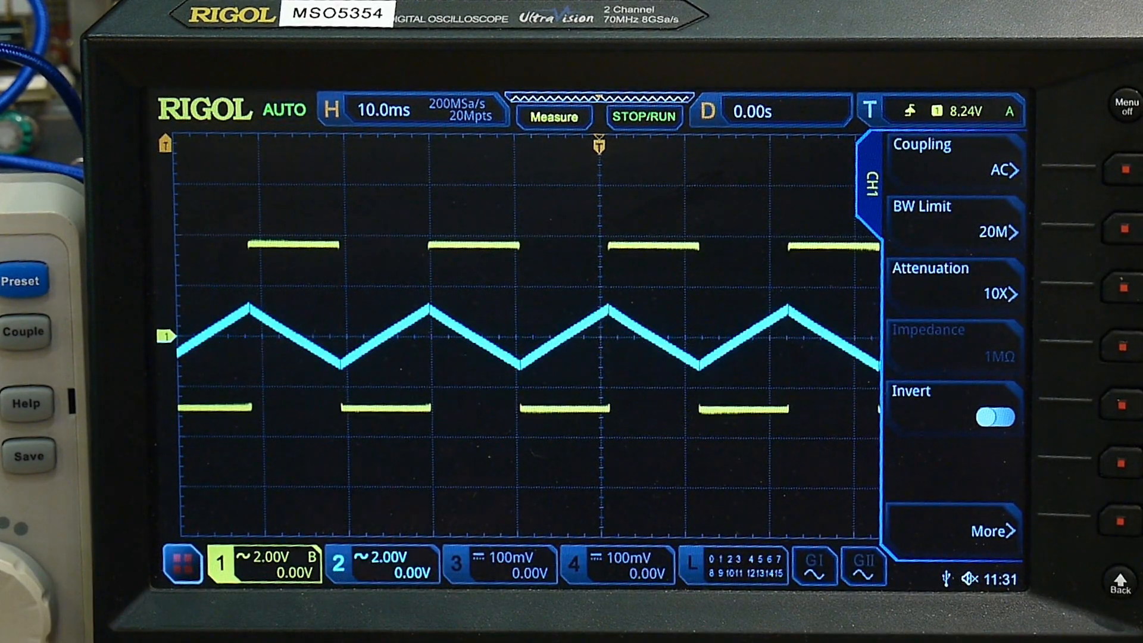
click(995, 416)
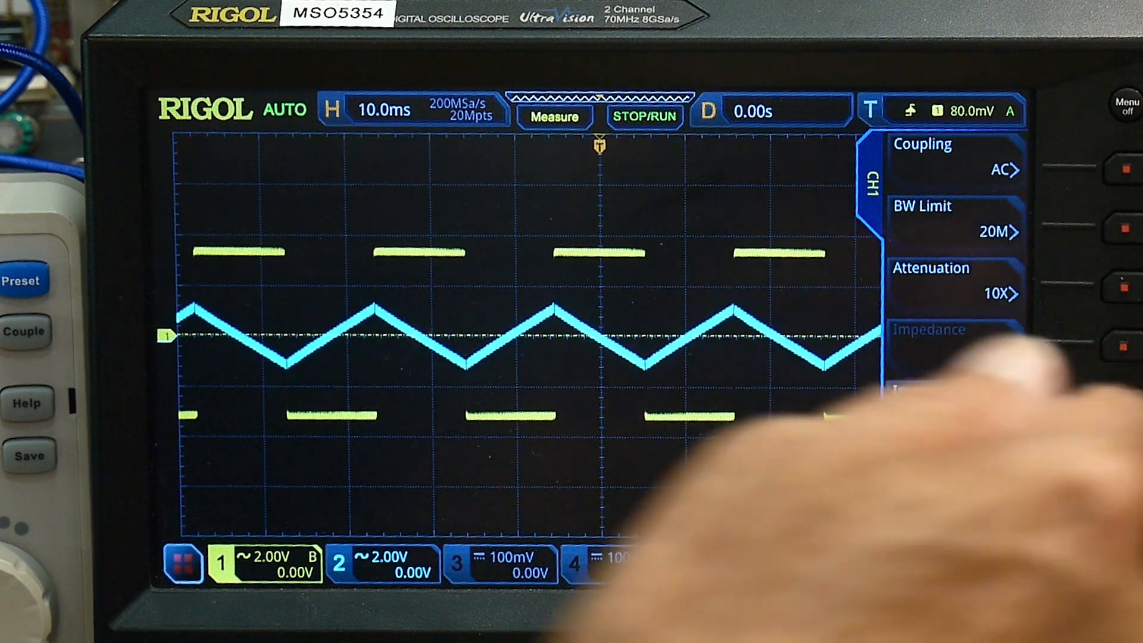